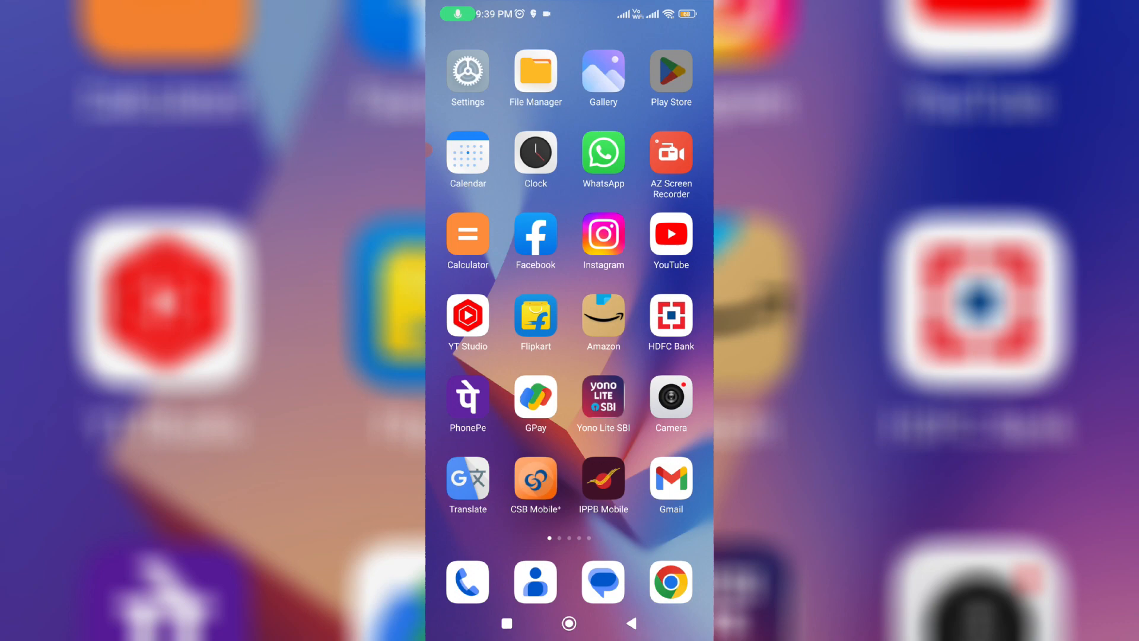
# Bring up the WhatsApp Messenger (Beta) listing in the Play Store.
pyautogui.click(603, 153)
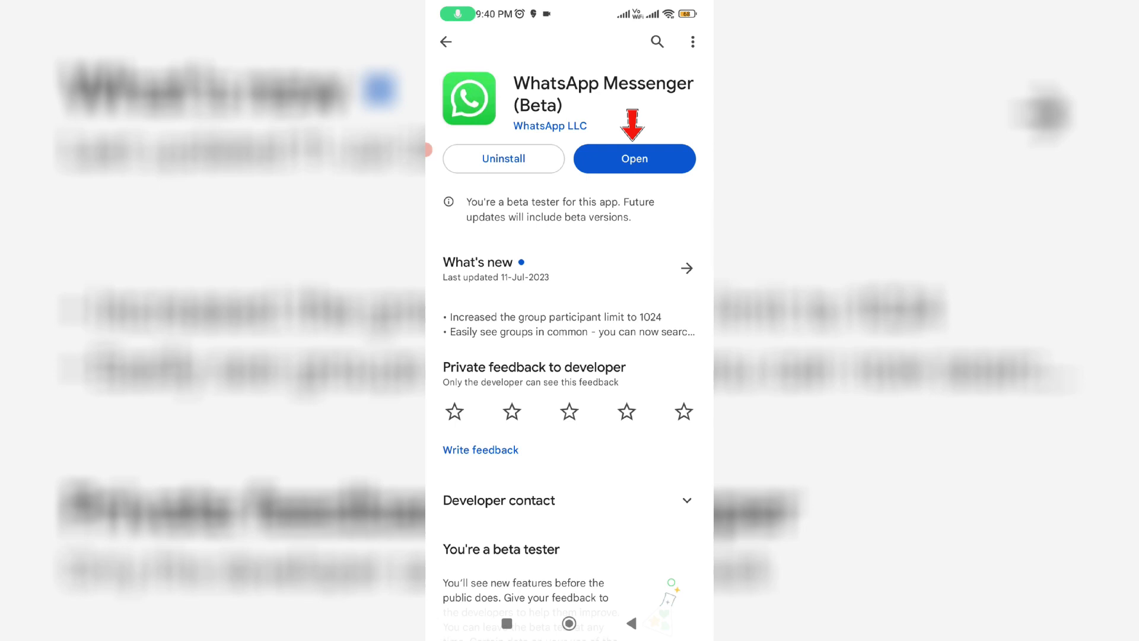
# Launch WhatsApp and reach the build-up area chat's contact info page showing Chat lock.
pyautogui.click(633, 158)
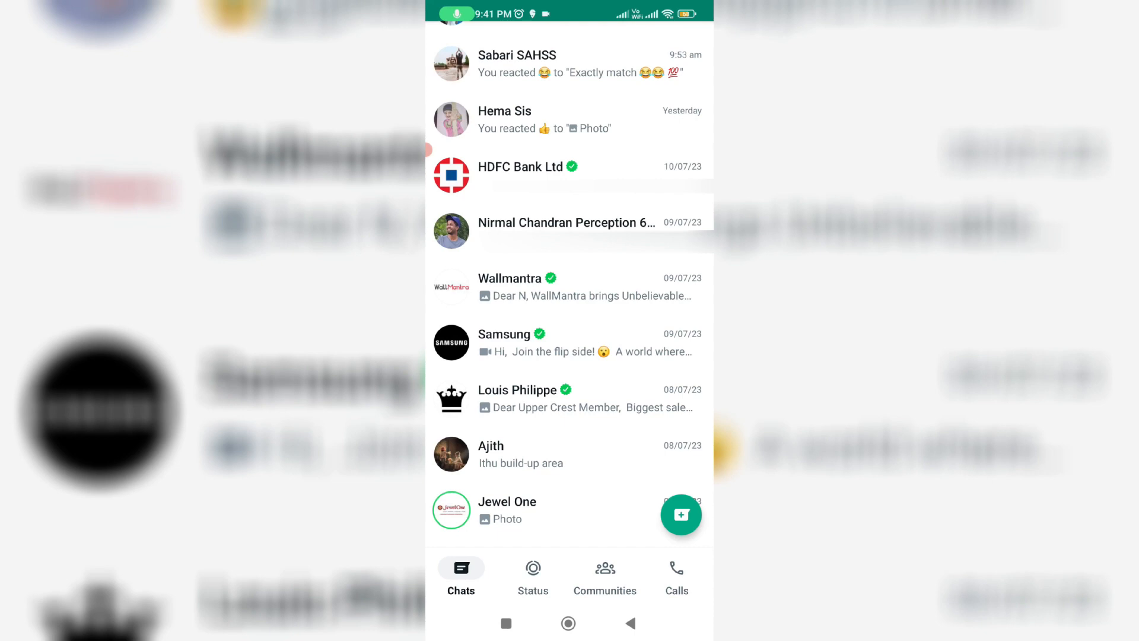
pyautogui.click(490, 453)
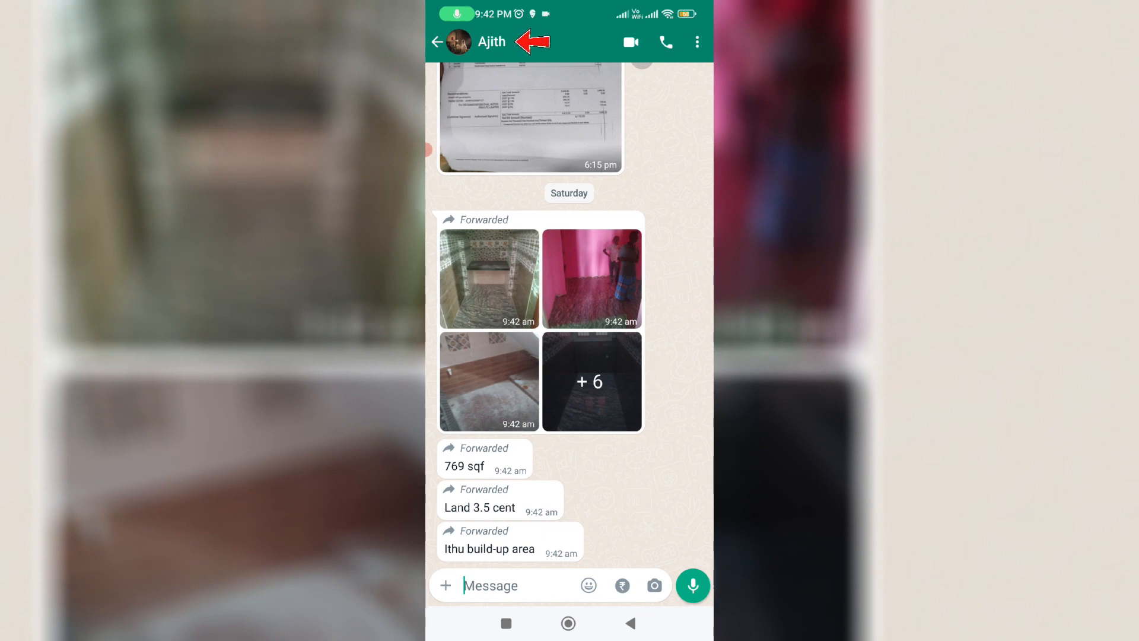
pyautogui.click(492, 41)
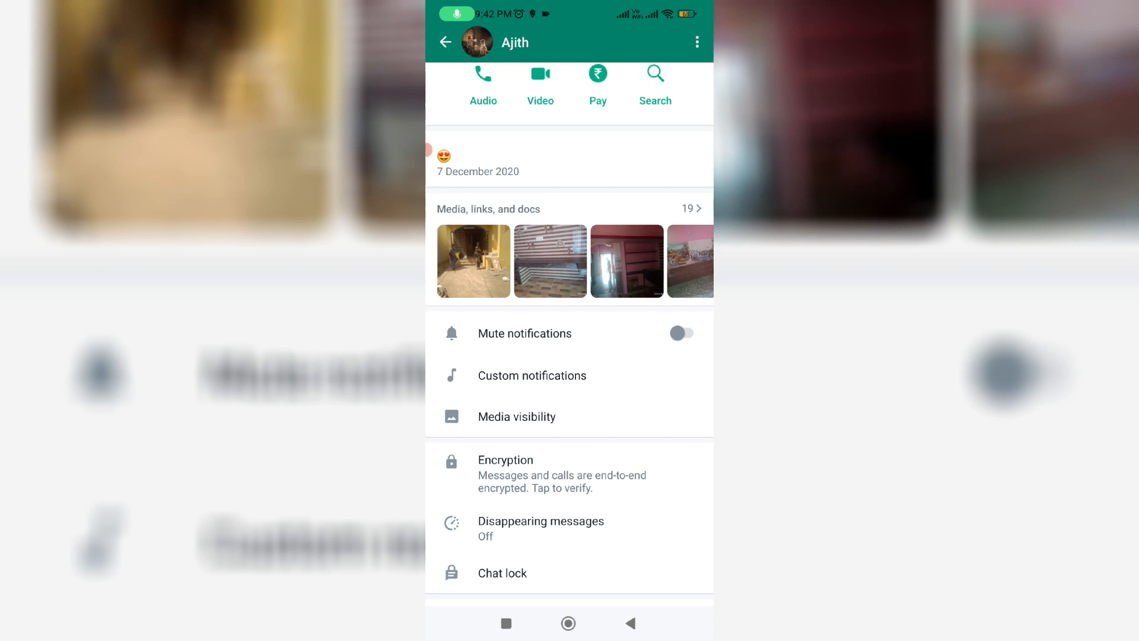
pyautogui.click(502, 573)
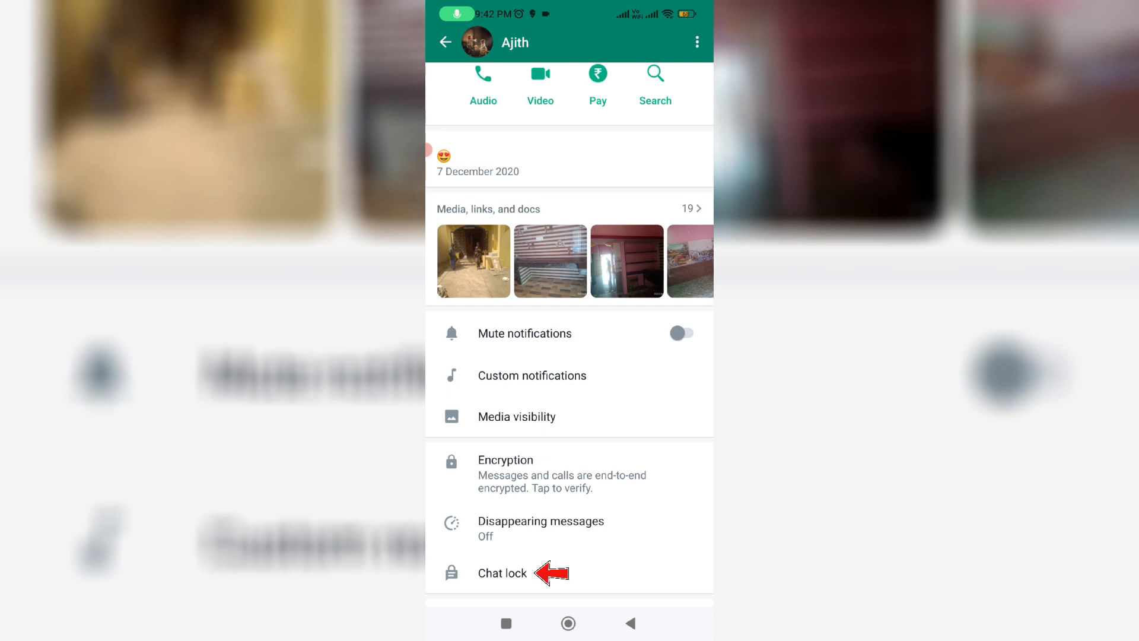
# Enable 'Lock this chat with fingerprint' and return to the info page showing Chat lock On.
pyautogui.click(502, 572)
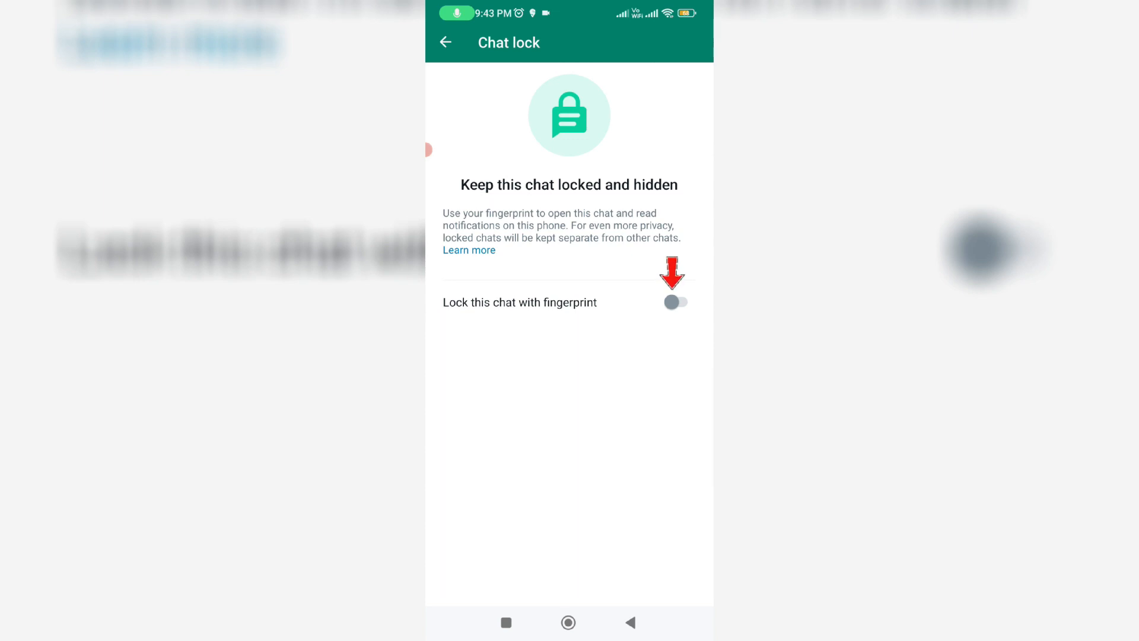
pyautogui.click(675, 301)
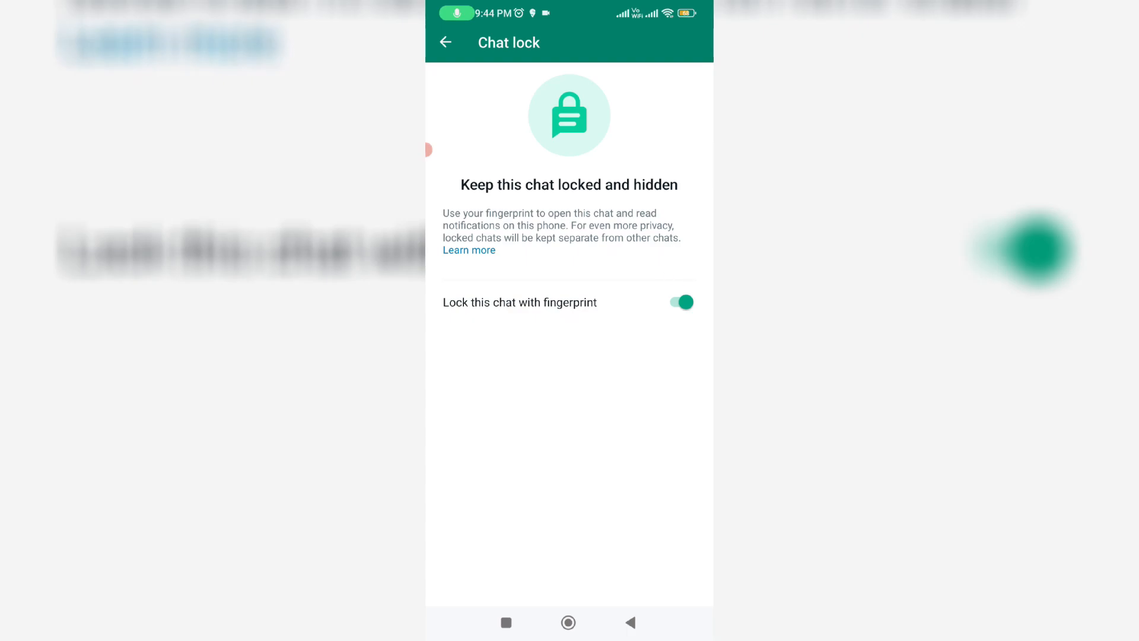
pyautogui.click(445, 42)
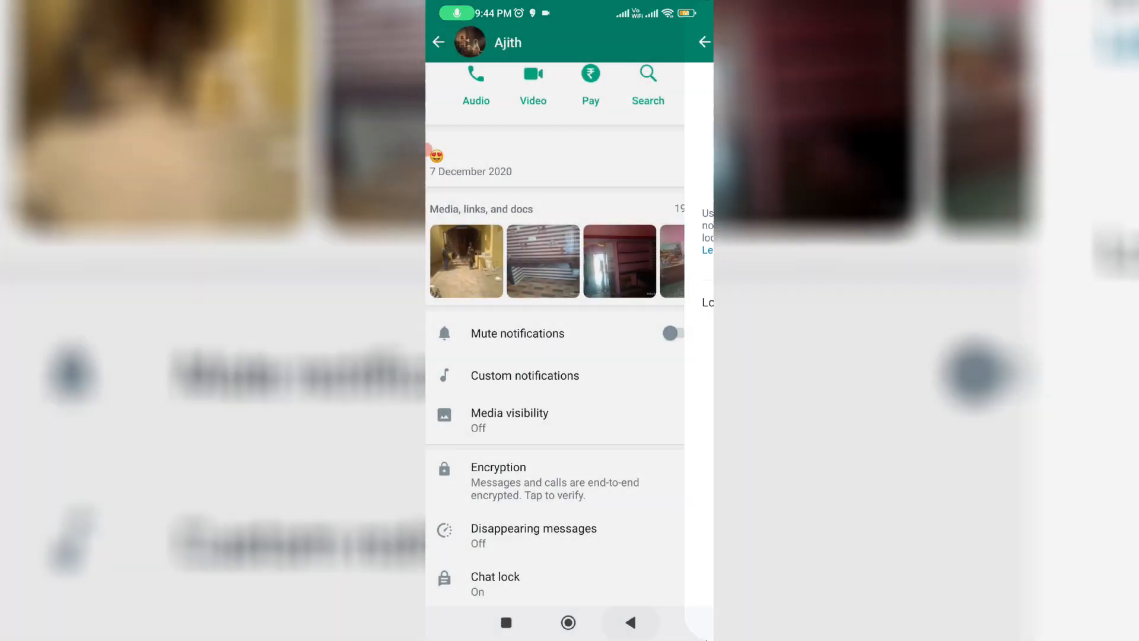
# Return to the Chats list and view the Locked chats folder listing this contact's chat.
pyautogui.click(438, 41)
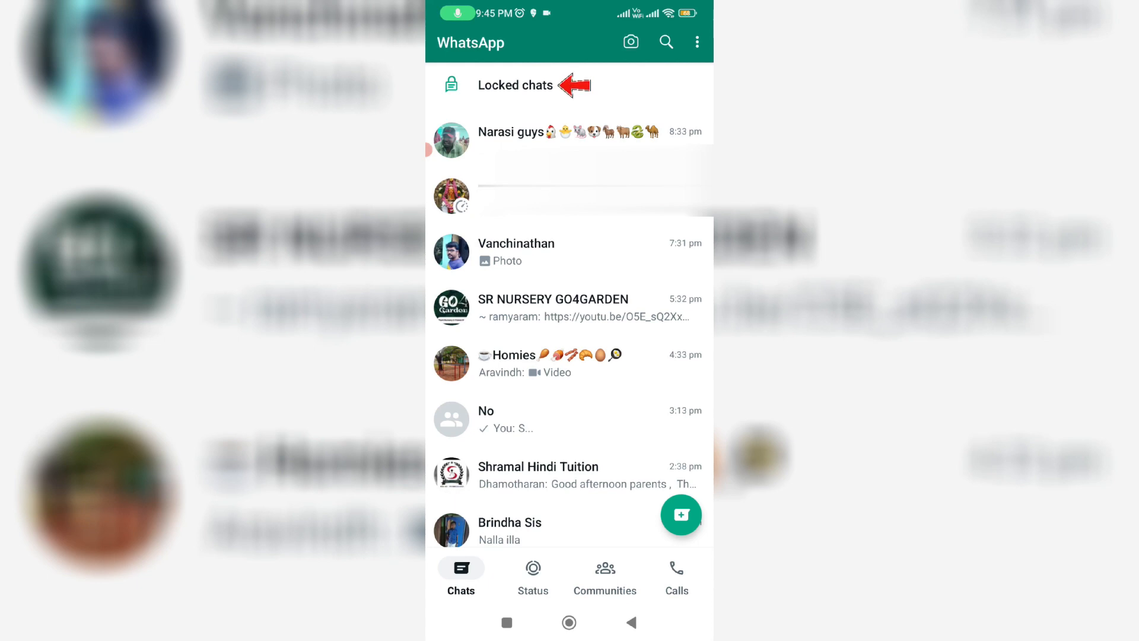
pyautogui.click(514, 85)
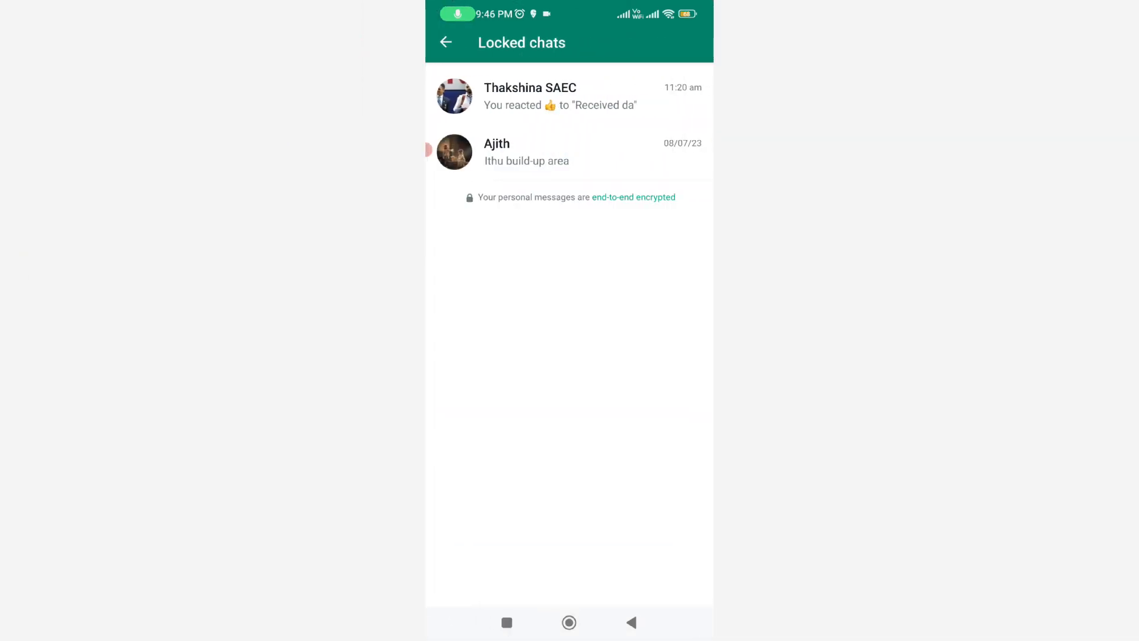